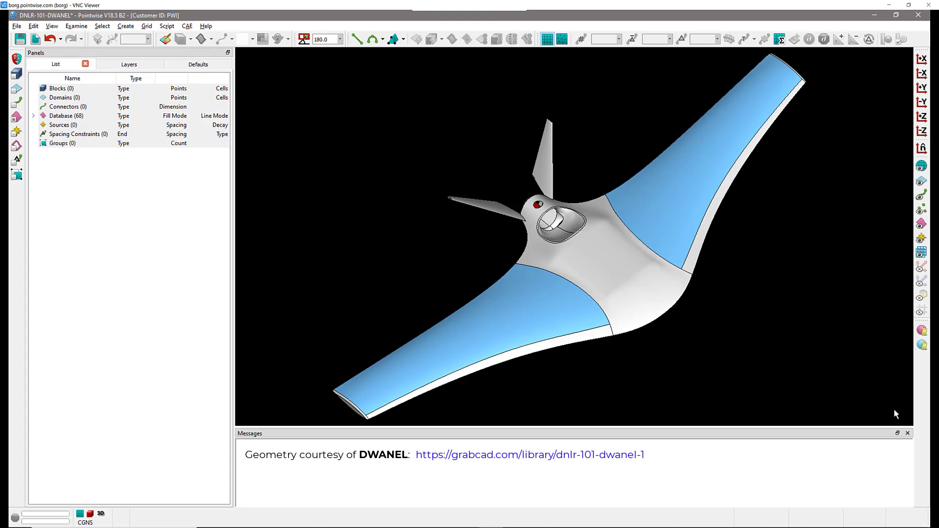
mouse_move(539, 208)
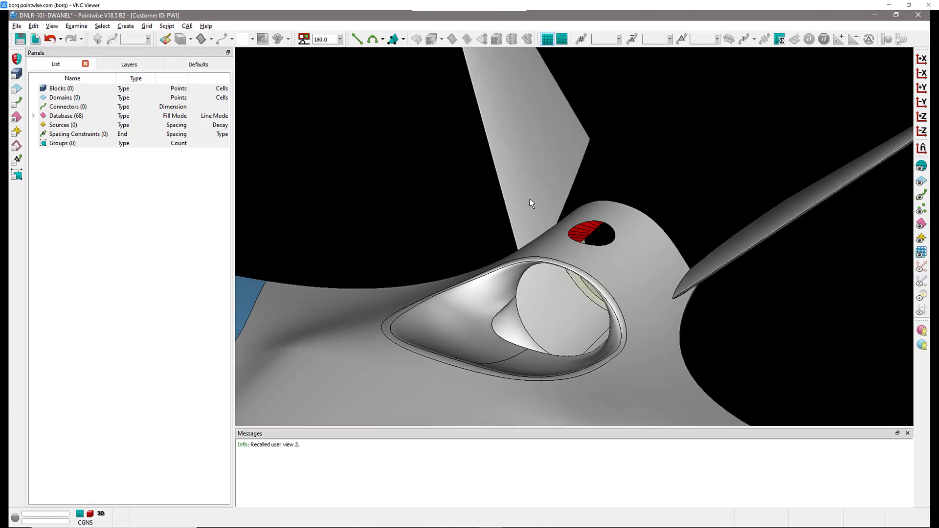
Recall close-up view 3, select the red Coons patch, and show the Create menu.
key("3")
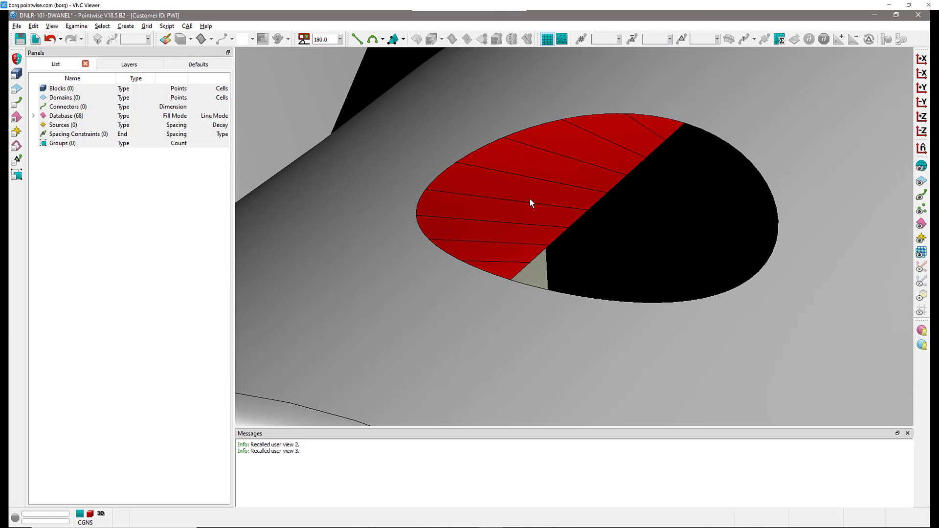
left_click(532, 203)
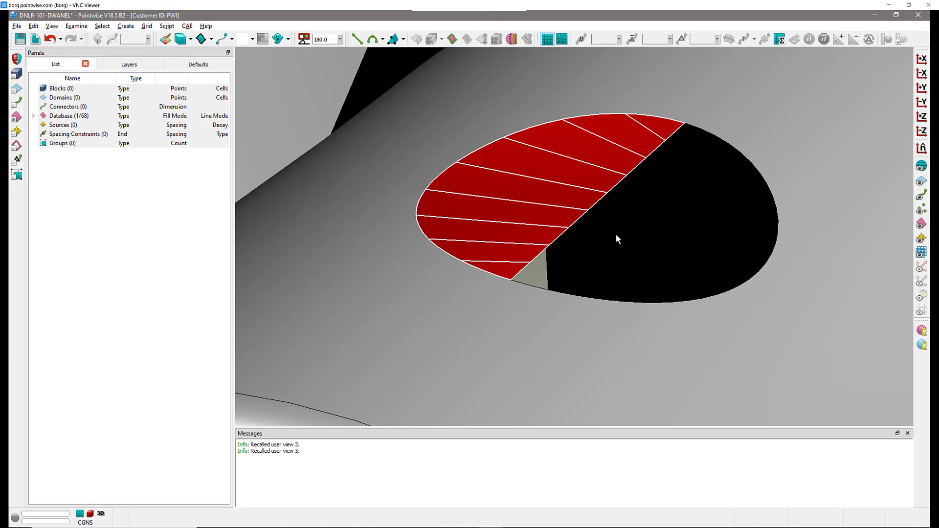
mouse_move(525, 90)
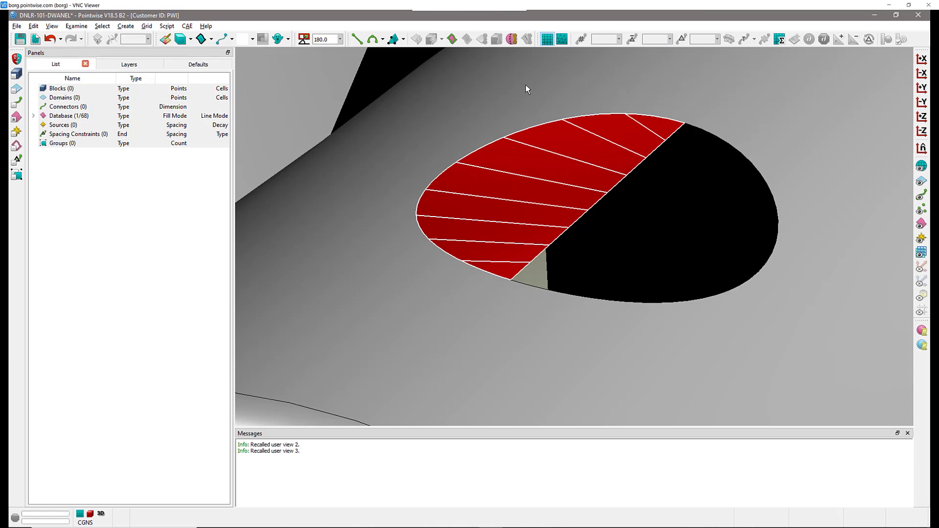
mouse_move(375, 146)
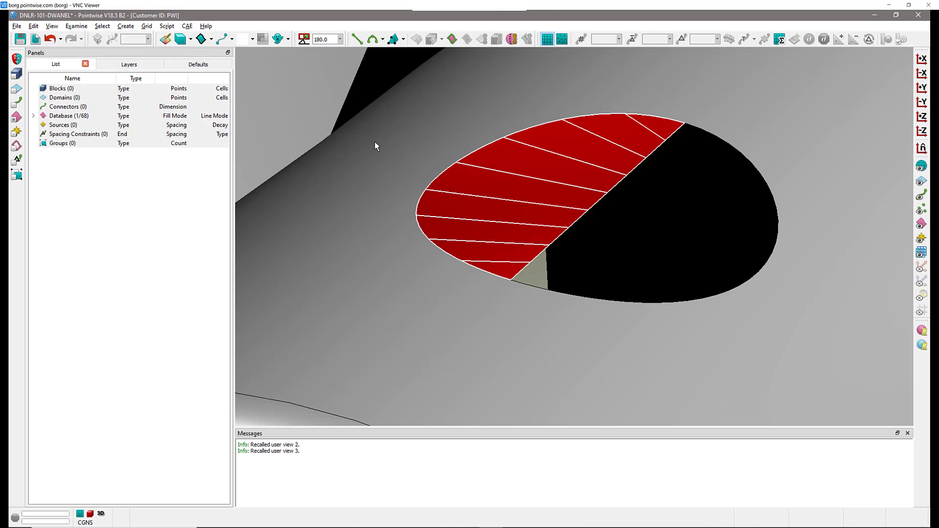
mouse_move(542, 83)
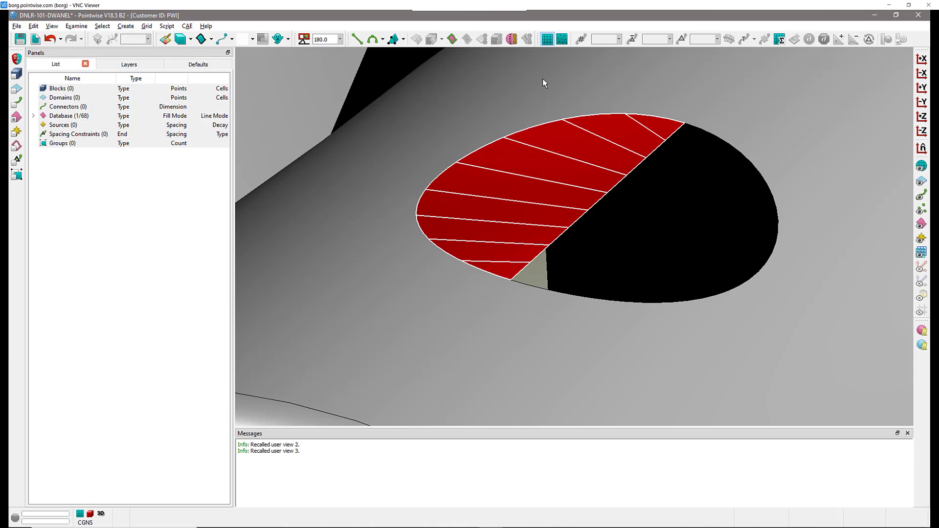
mouse_move(463, 168)
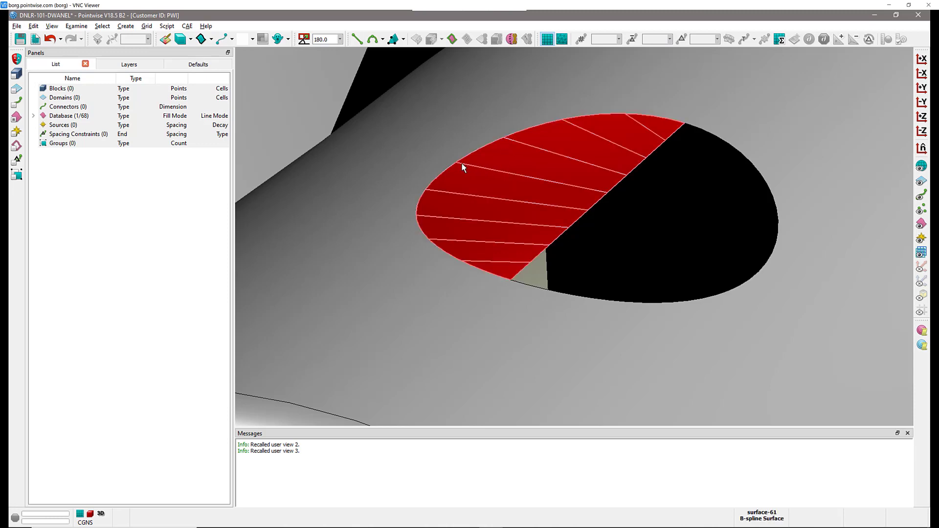
mouse_move(534, 156)
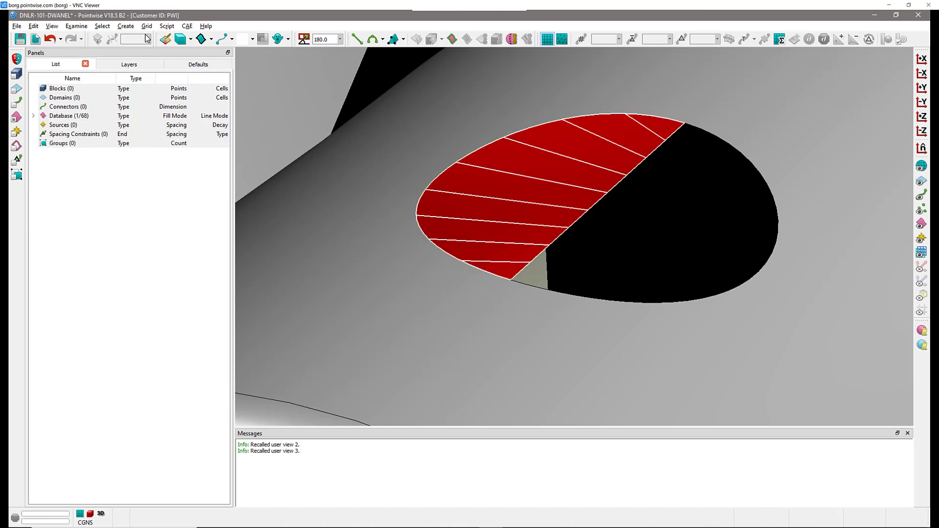
left_click(125, 26)
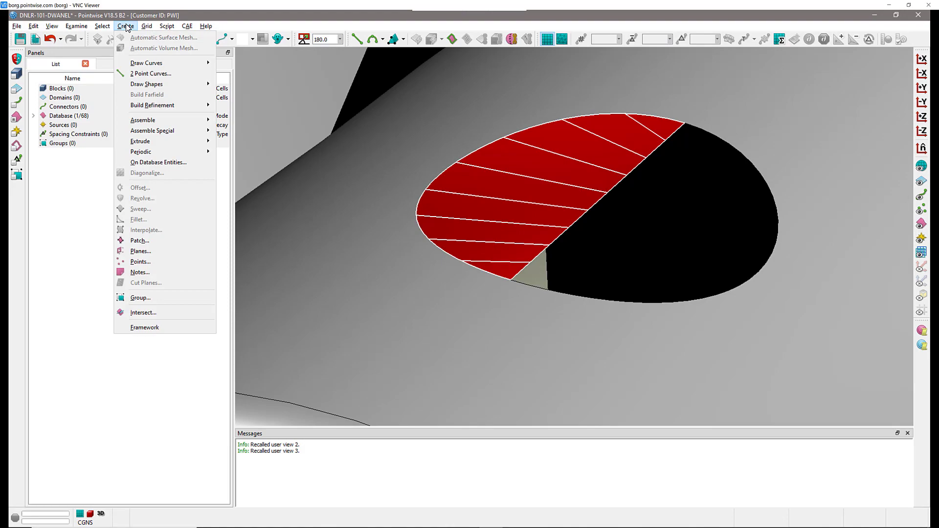
mouse_move(155, 245)
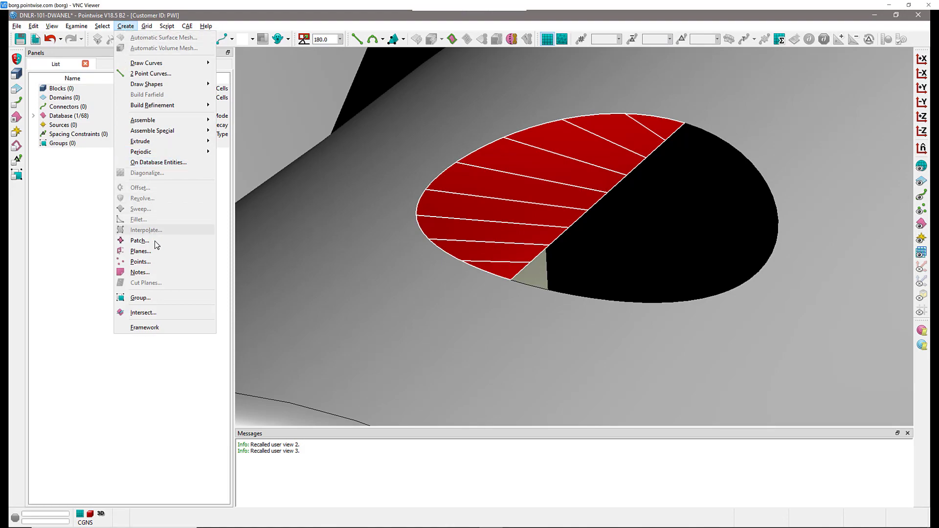
Start the Create > Patch tool.
left_click(140, 241)
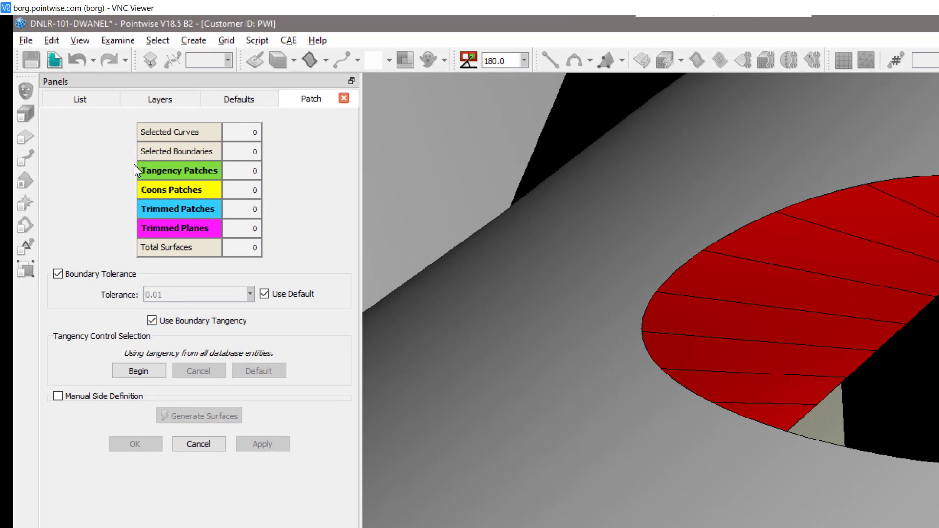
mouse_move(123, 174)
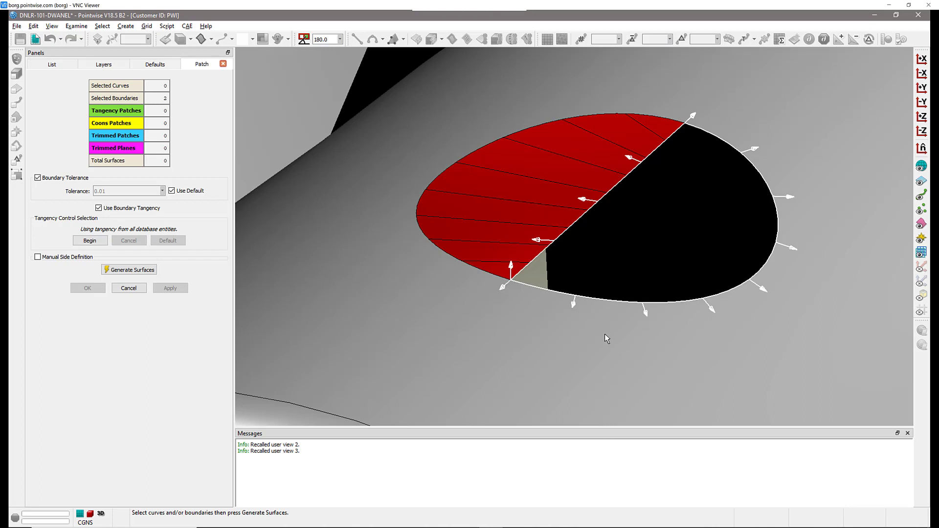
mouse_move(532, 195)
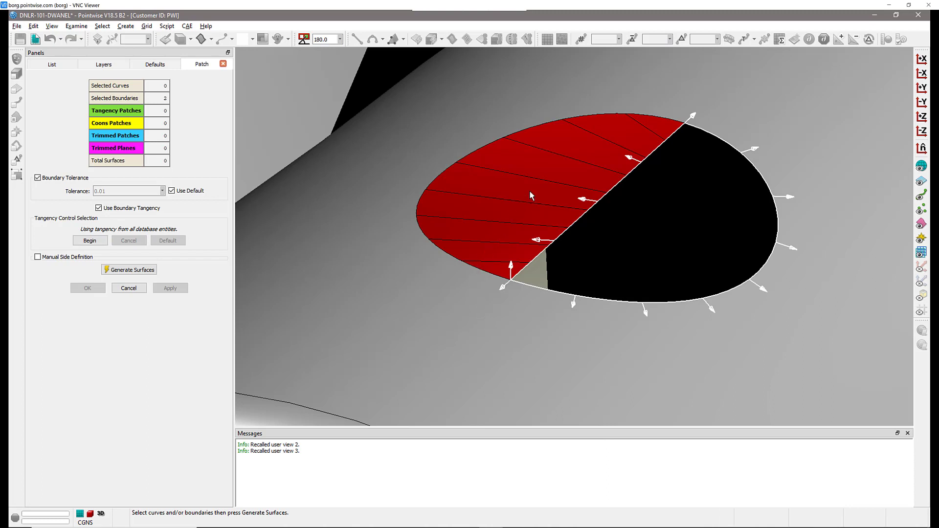
mouse_move(514, 201)
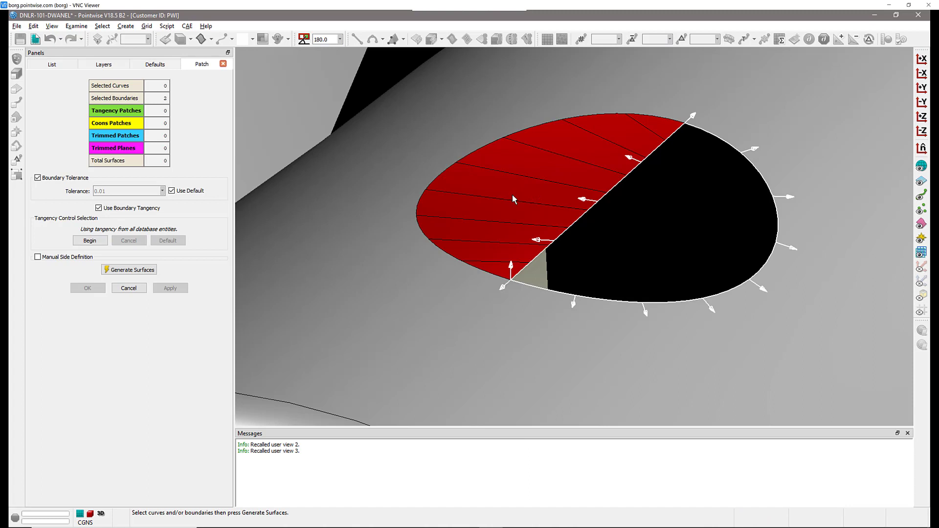
mouse_move(640, 364)
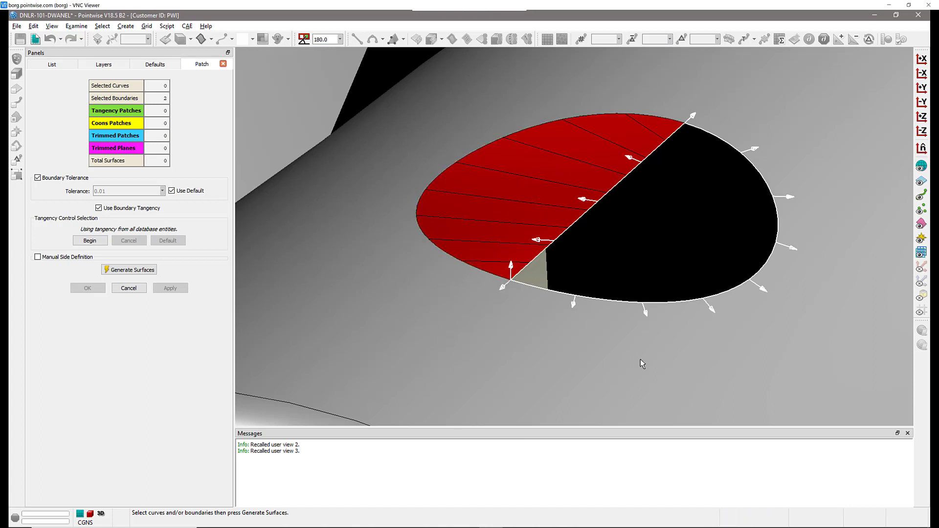
mouse_move(728, 373)
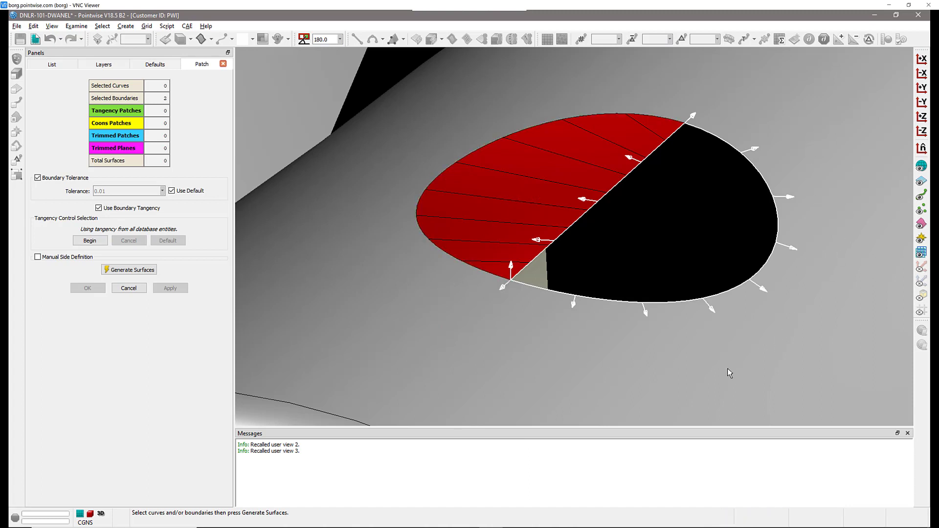
mouse_move(611, 366)
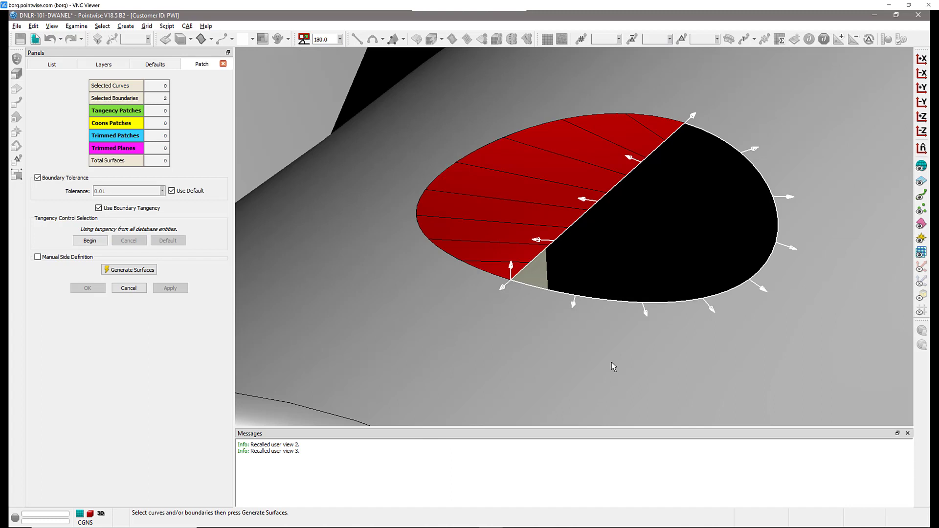
Generate the tangency patch over the empty half of the hole and accept it.
left_click(129, 270)
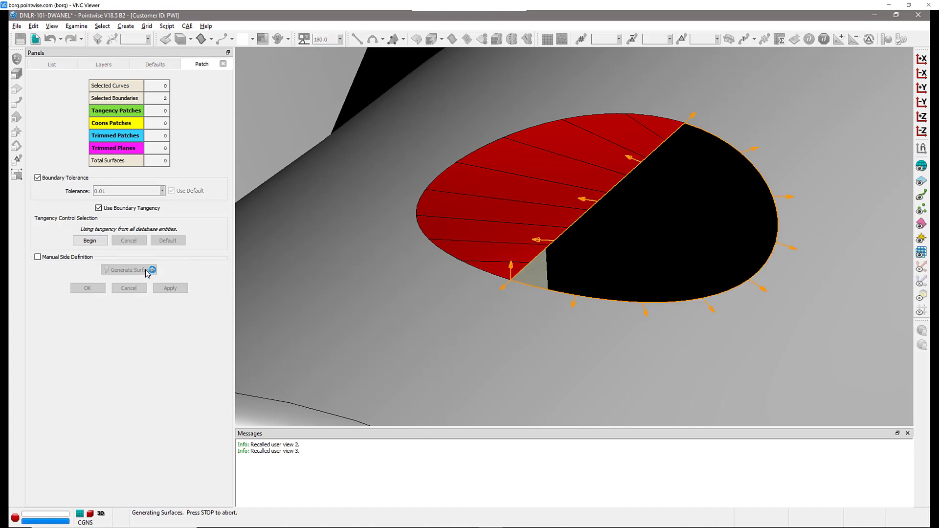
left_click(128, 269)
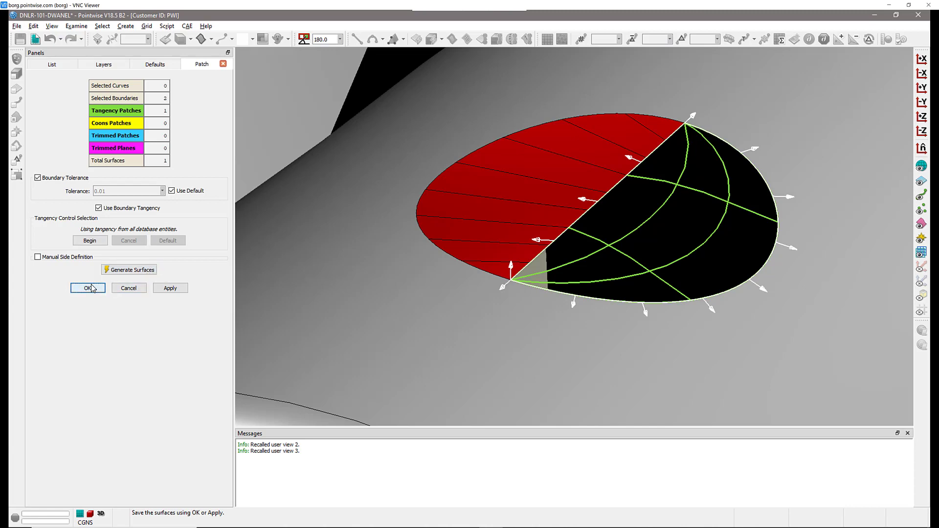
left_click(88, 288)
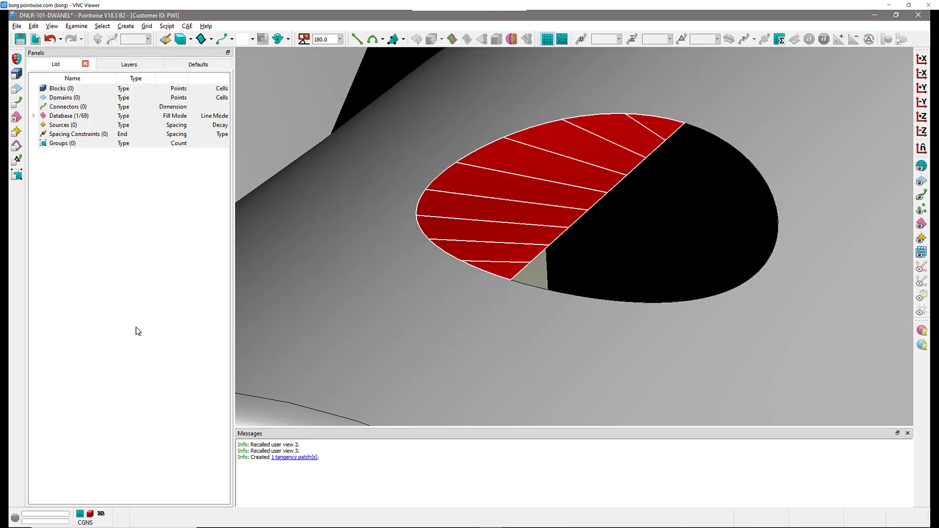
In the new patch's Attributes, turn off Default isolines and raise the isoline counts.
left_click(294, 458)
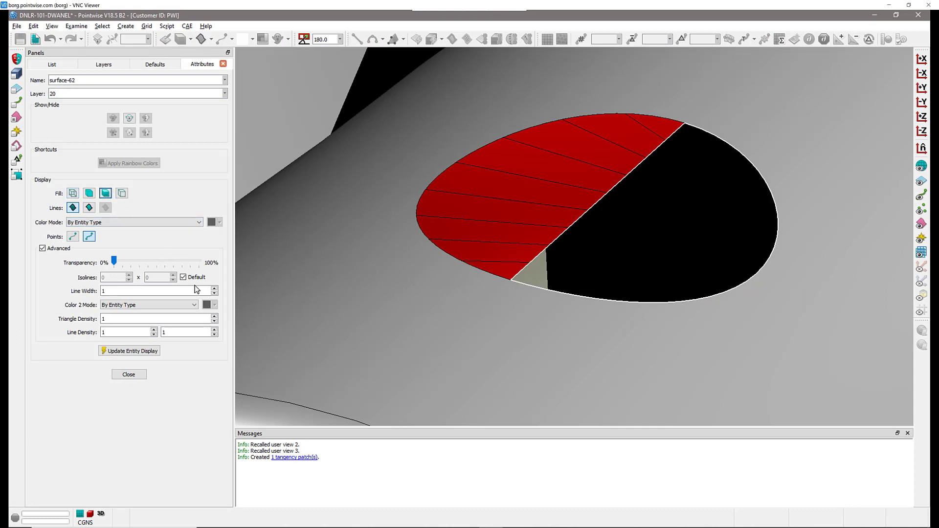
left_click(183, 277)
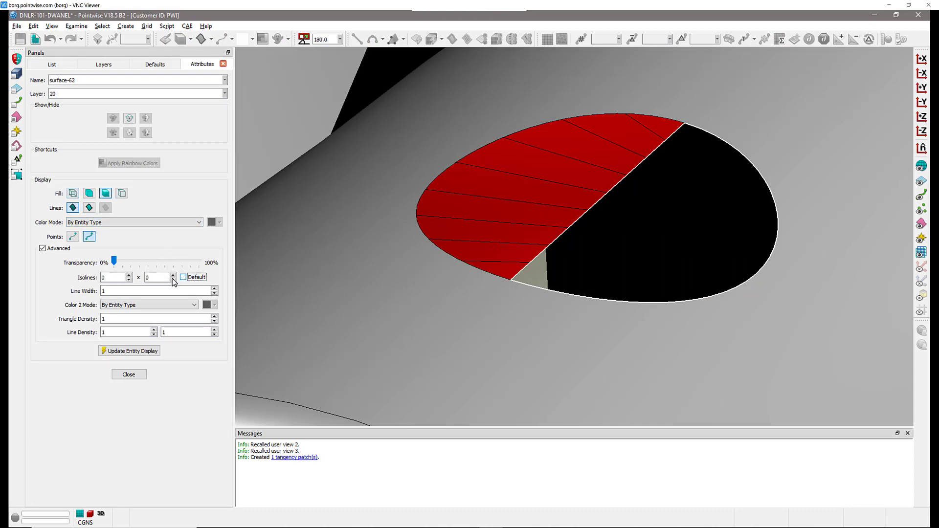
left_click(172, 275)
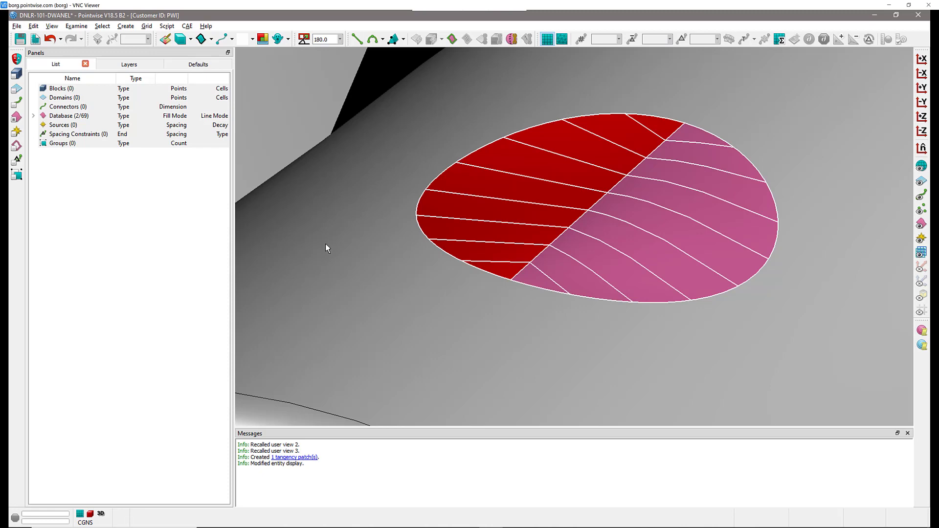
mouse_move(548, 353)
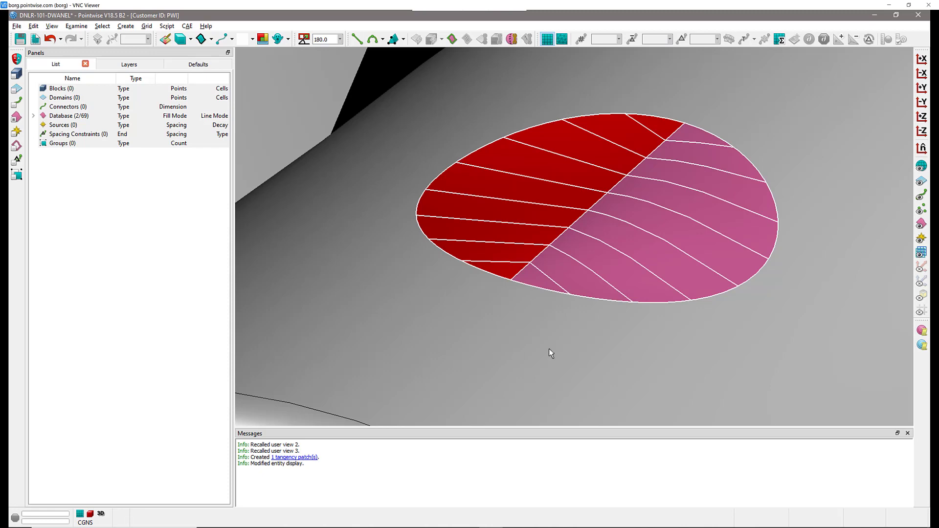